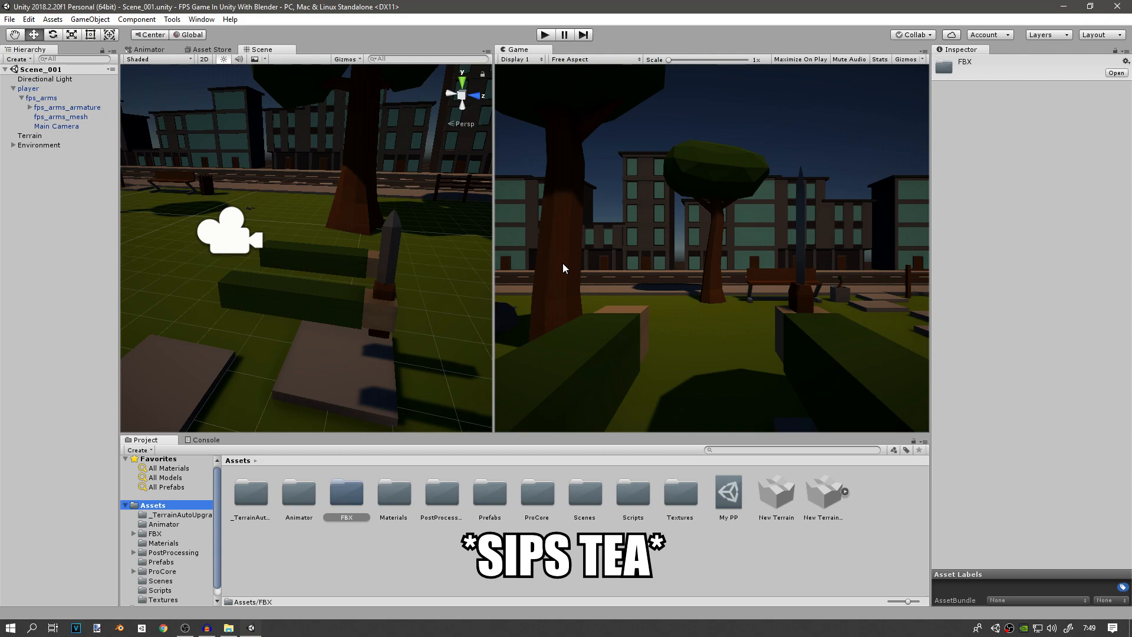
pyautogui.moveTo(368, 536)
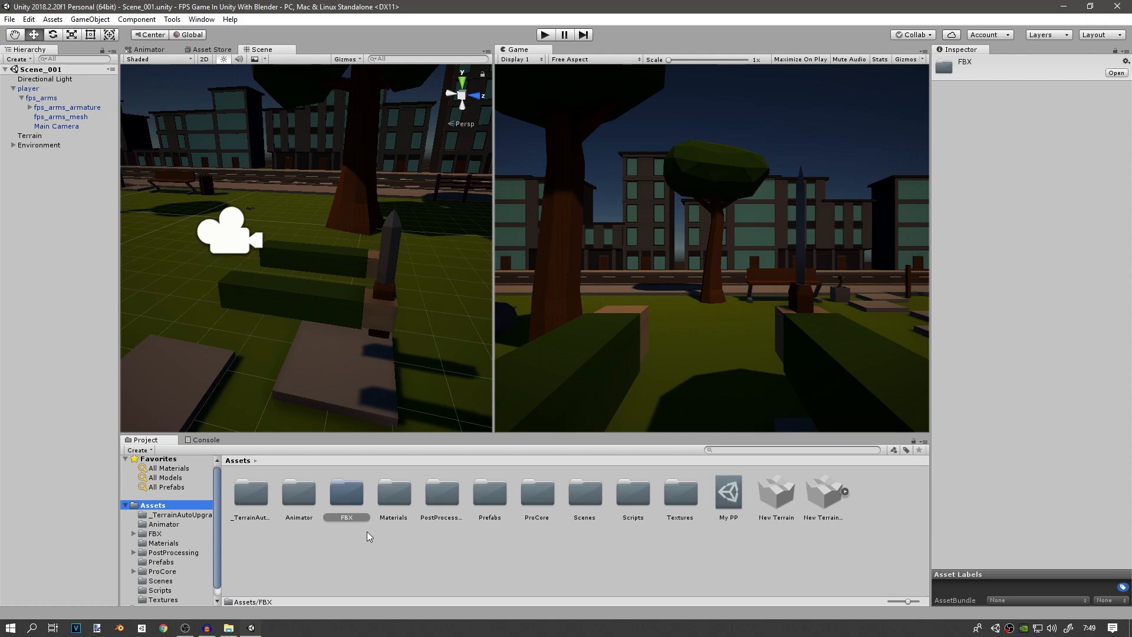
pyautogui.moveTo(346, 496)
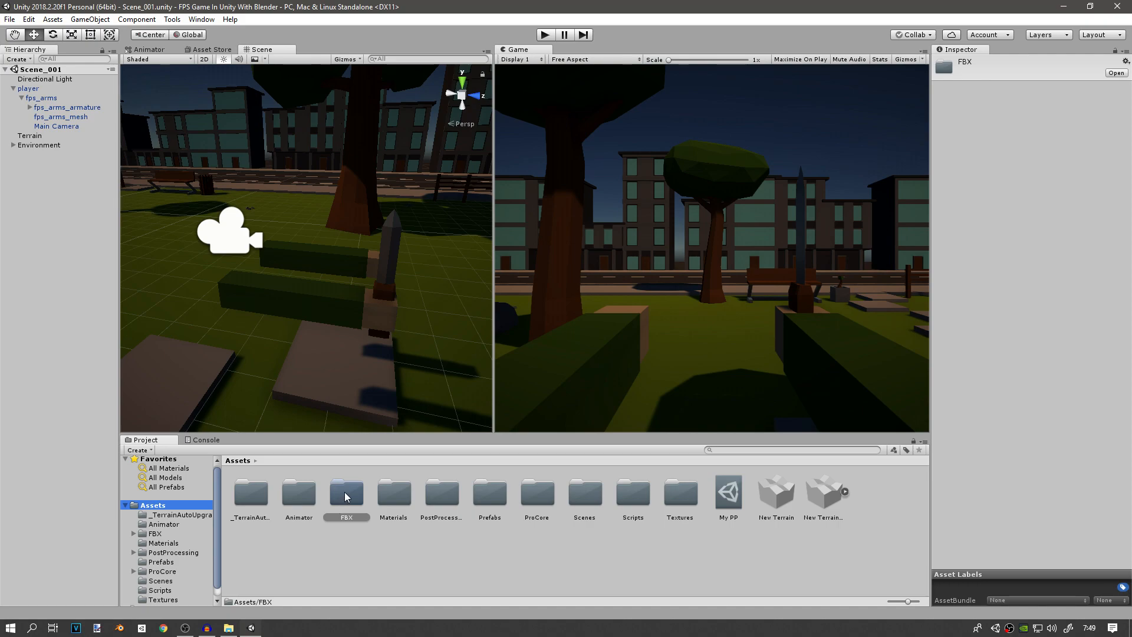
# - Open the FBX folder and create a new folder named Weapons inside it
pyautogui.doubleClick(346, 495)
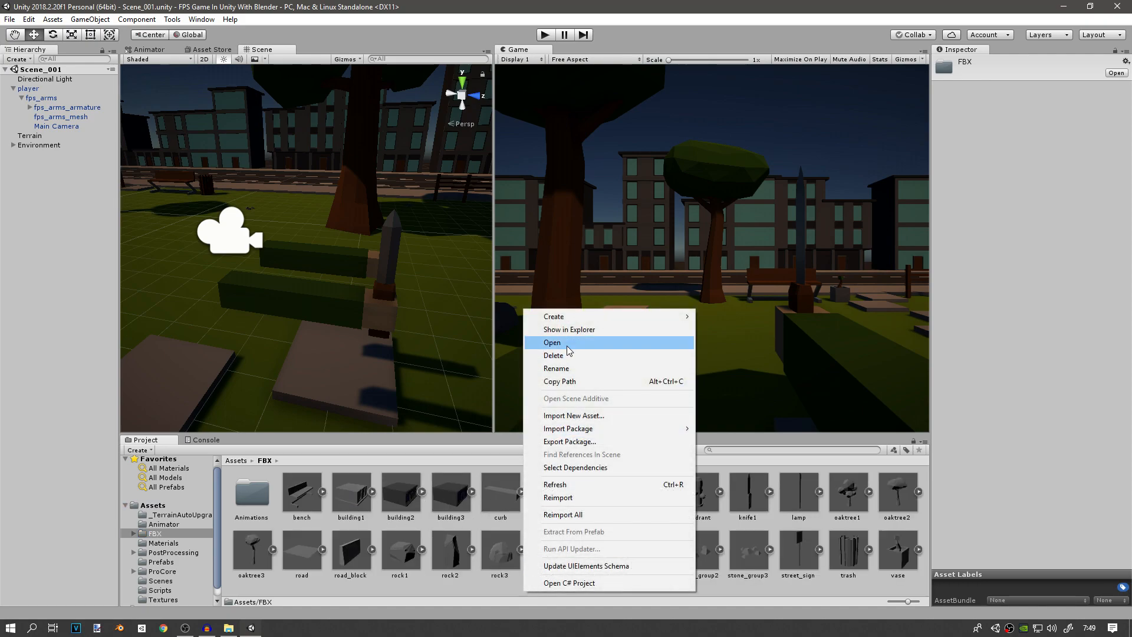
pyautogui.click(552, 316)
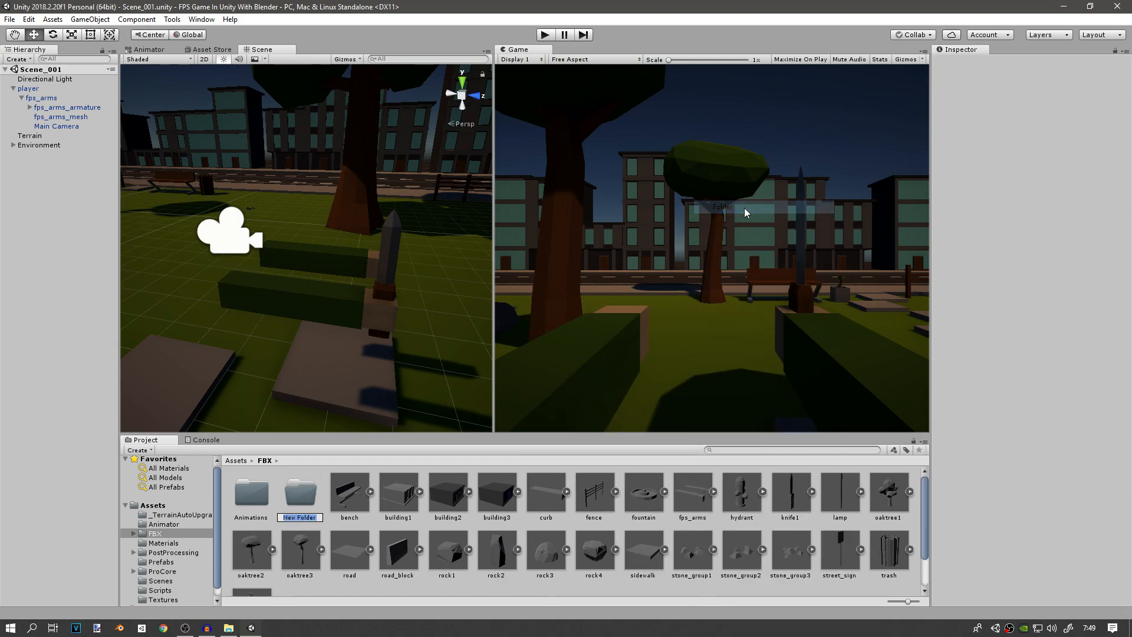
pyautogui.write('Weap')
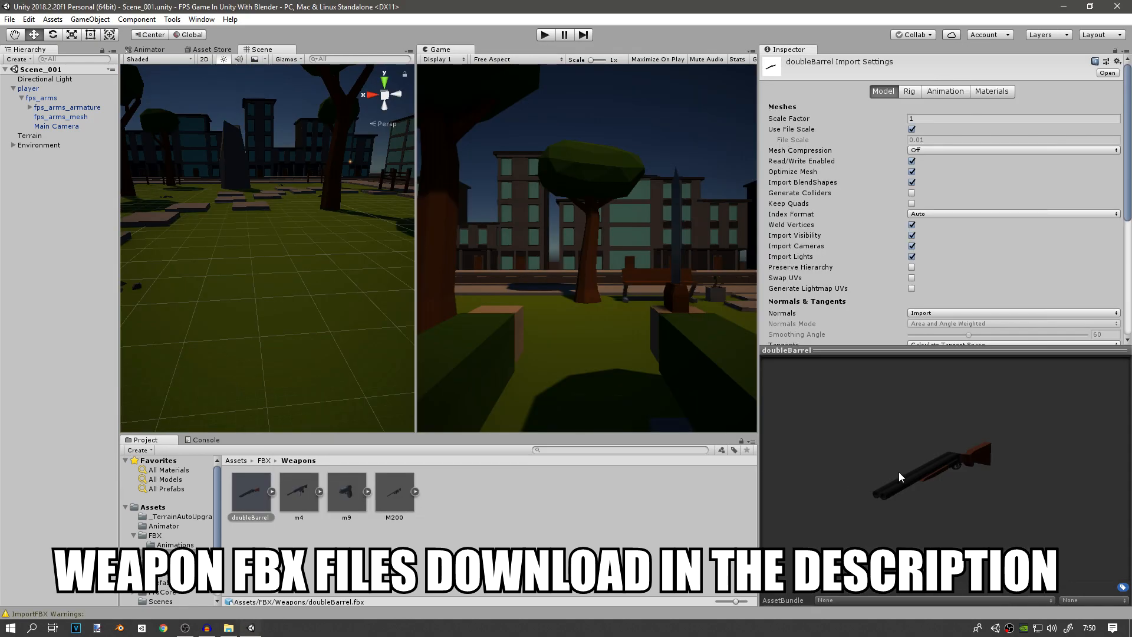
# - Preview the imported m4, m9 and remaining weapon models in the Inspector
pyautogui.click(298, 489)
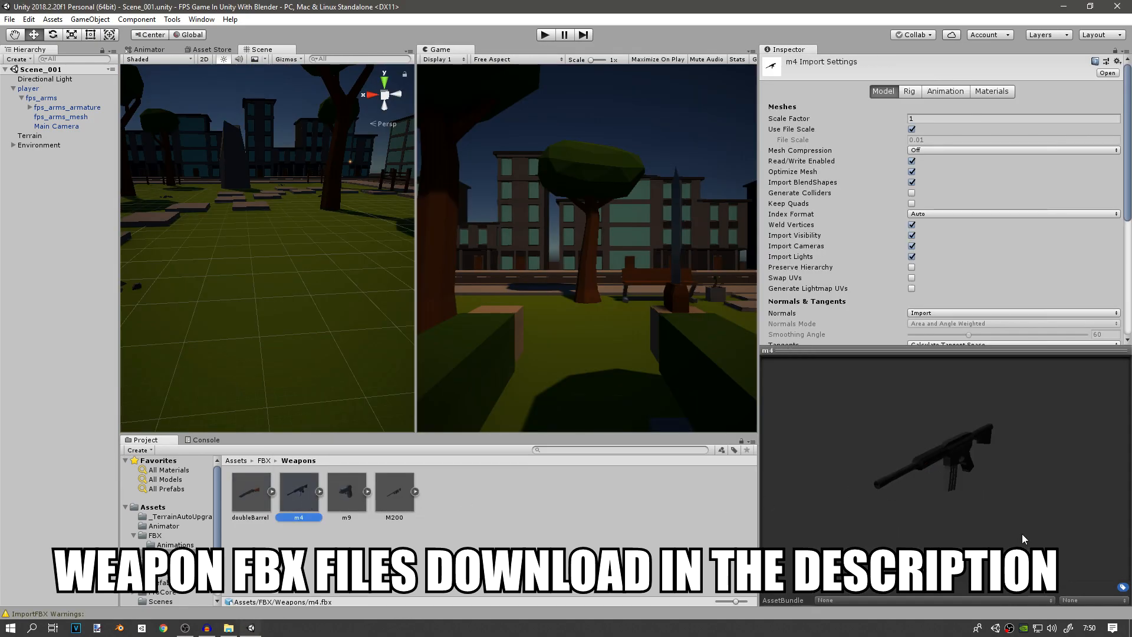
pyautogui.click(346, 491)
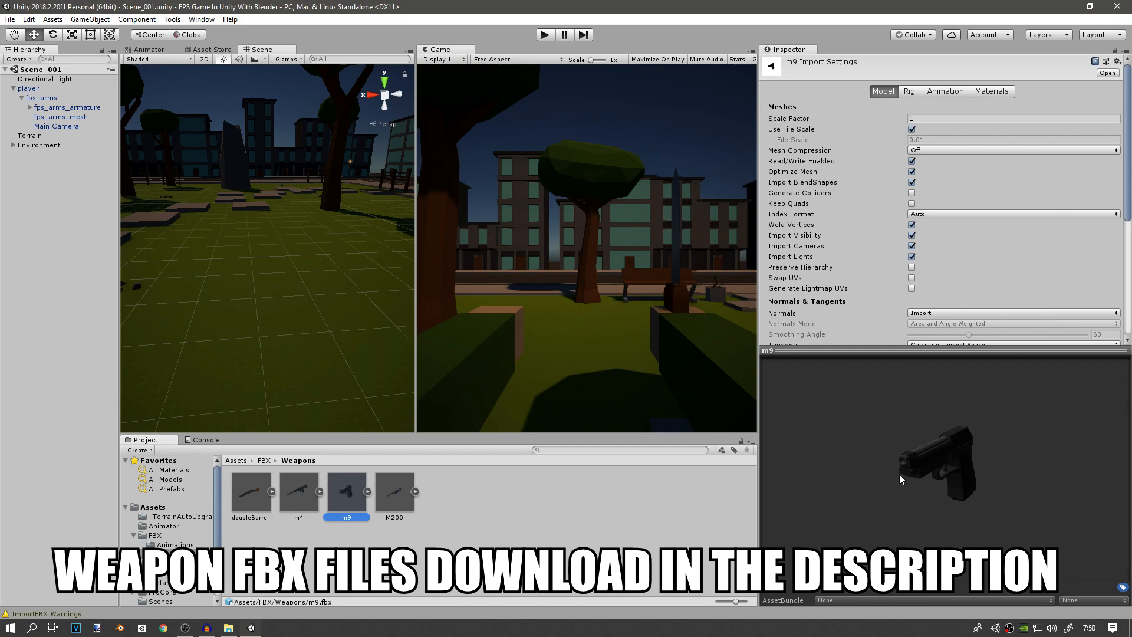
pyautogui.click(395, 491)
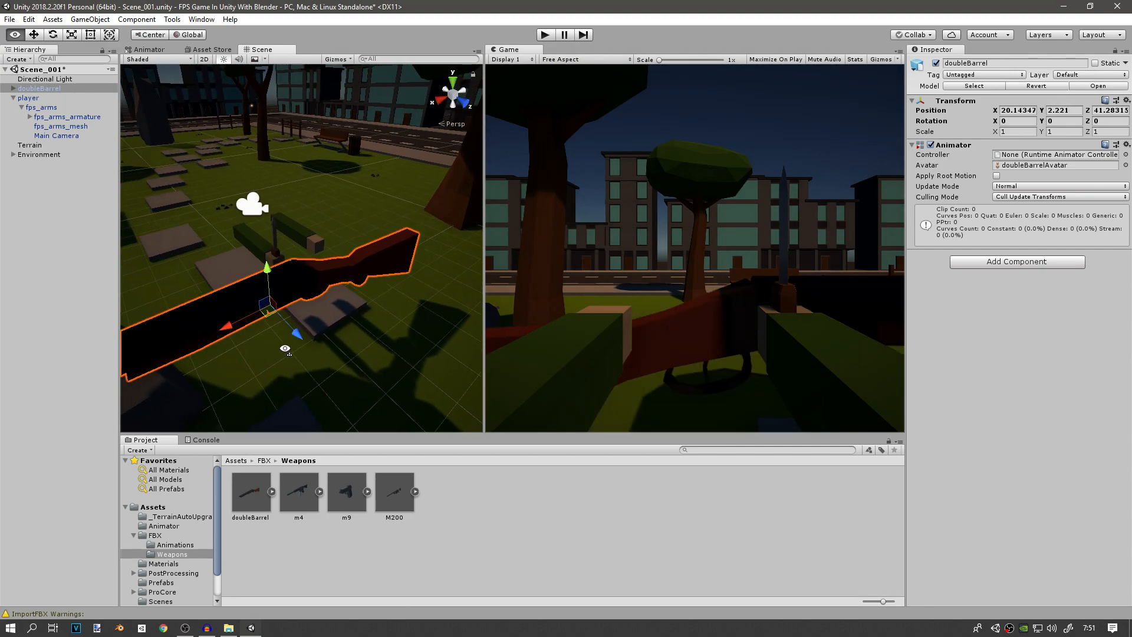
# - Set the m4 model's import scale factor to 0.3 and apply it
pyautogui.click(249, 491)
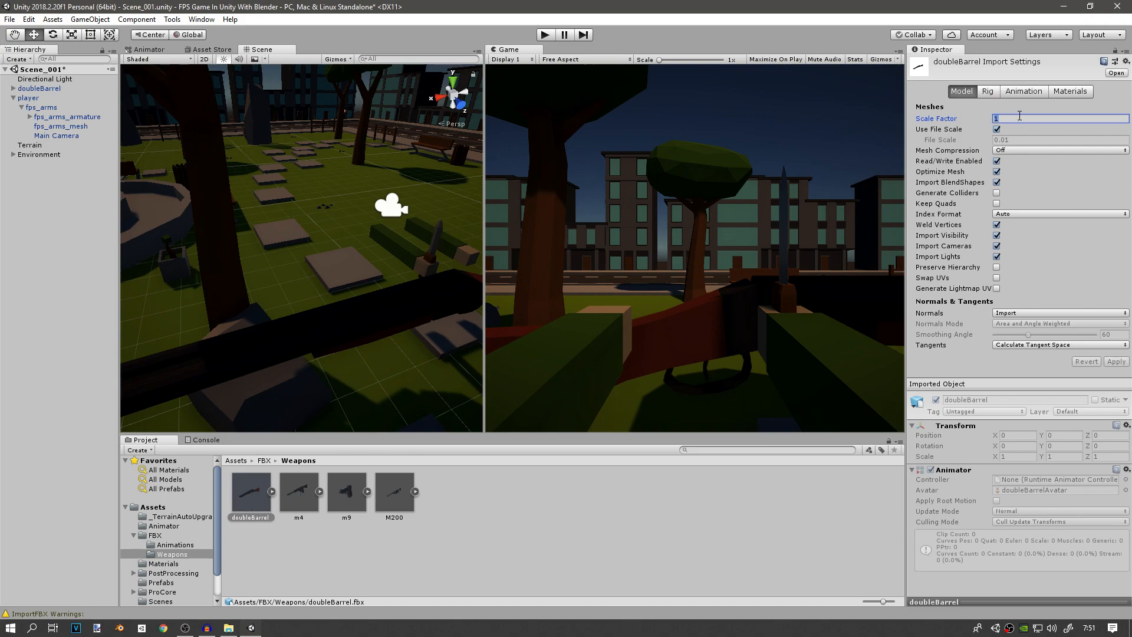
pyautogui.click(298, 491)
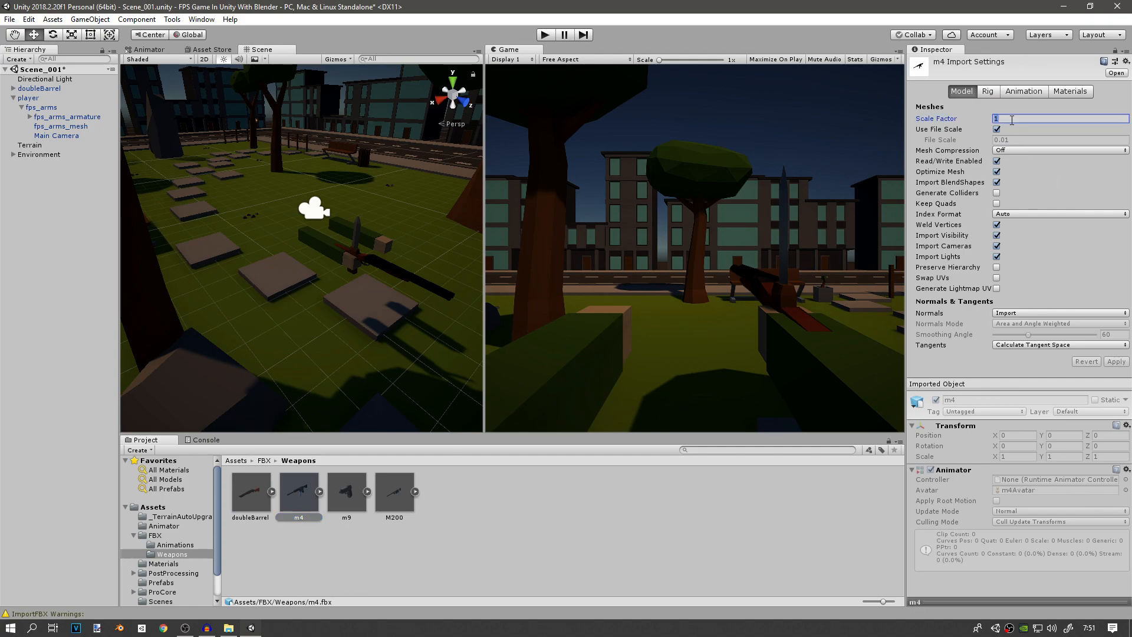
pyautogui.write('0.3')
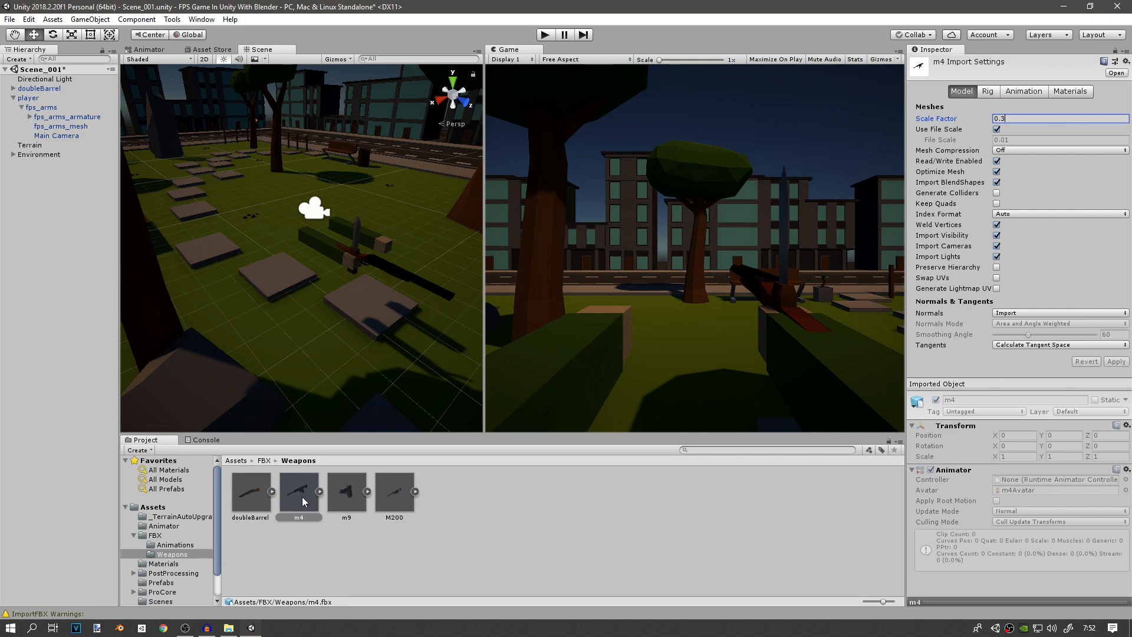
pyautogui.click(346, 491)
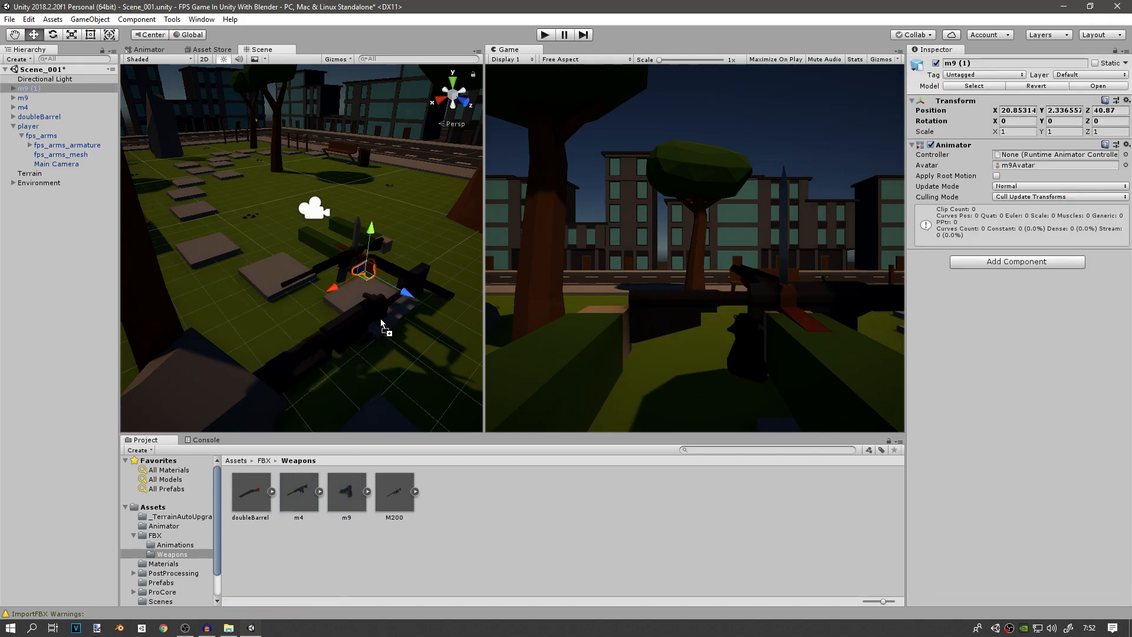
# - Set the M200 model's scale factor to 0.3 and check doubleBarrel's scale
pyautogui.click(394, 491)
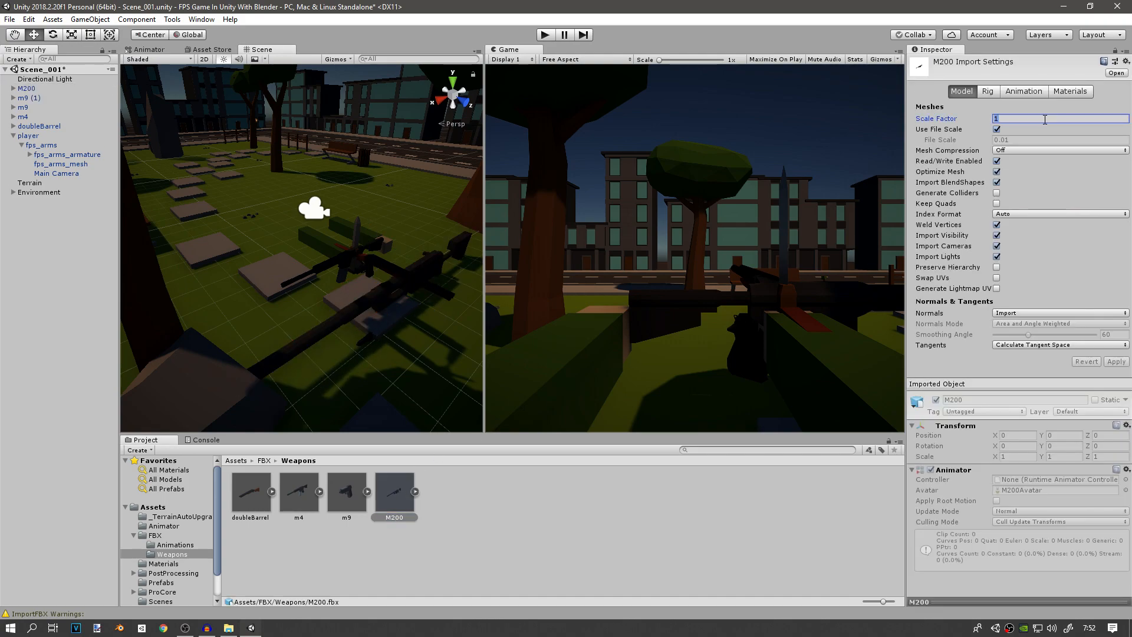
pyautogui.write('0.3')
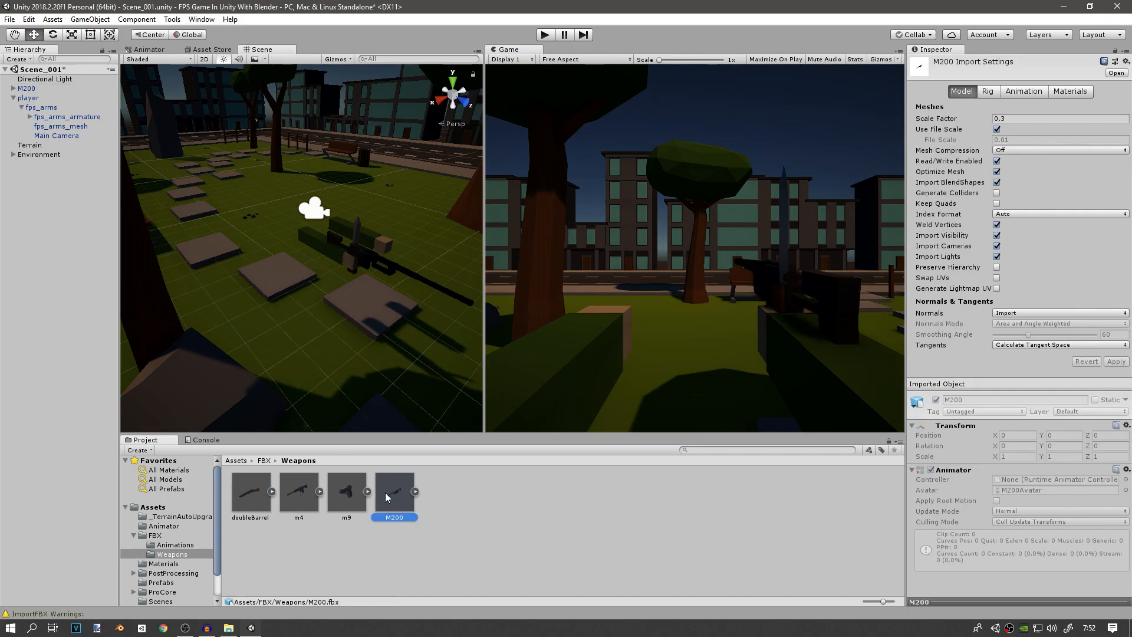
pyautogui.click(250, 490)
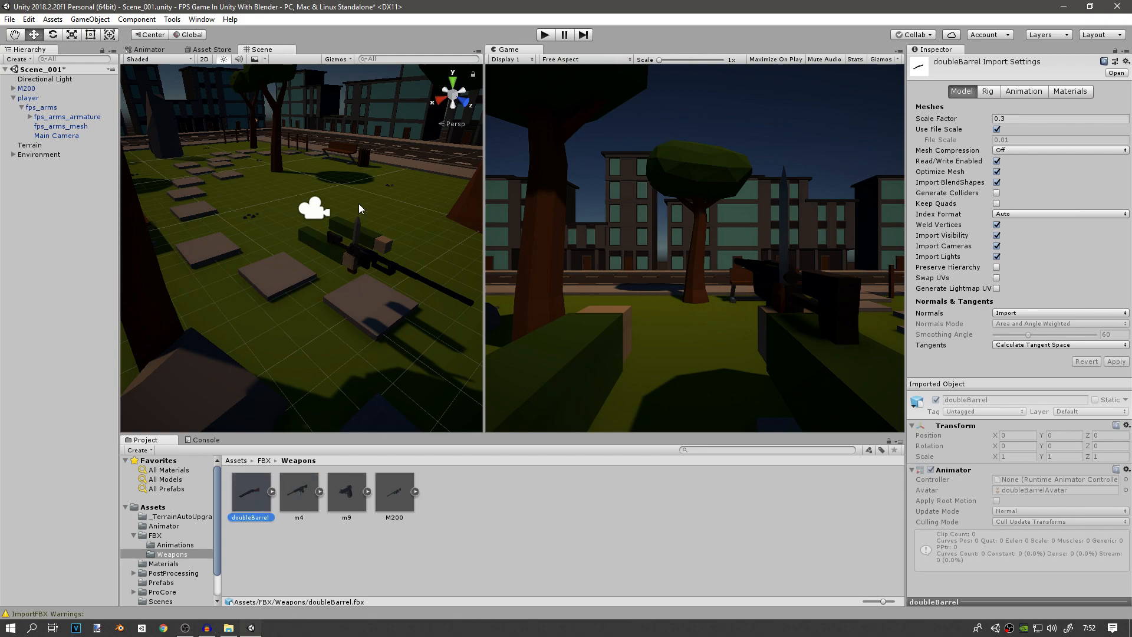
pyautogui.click(394, 491)
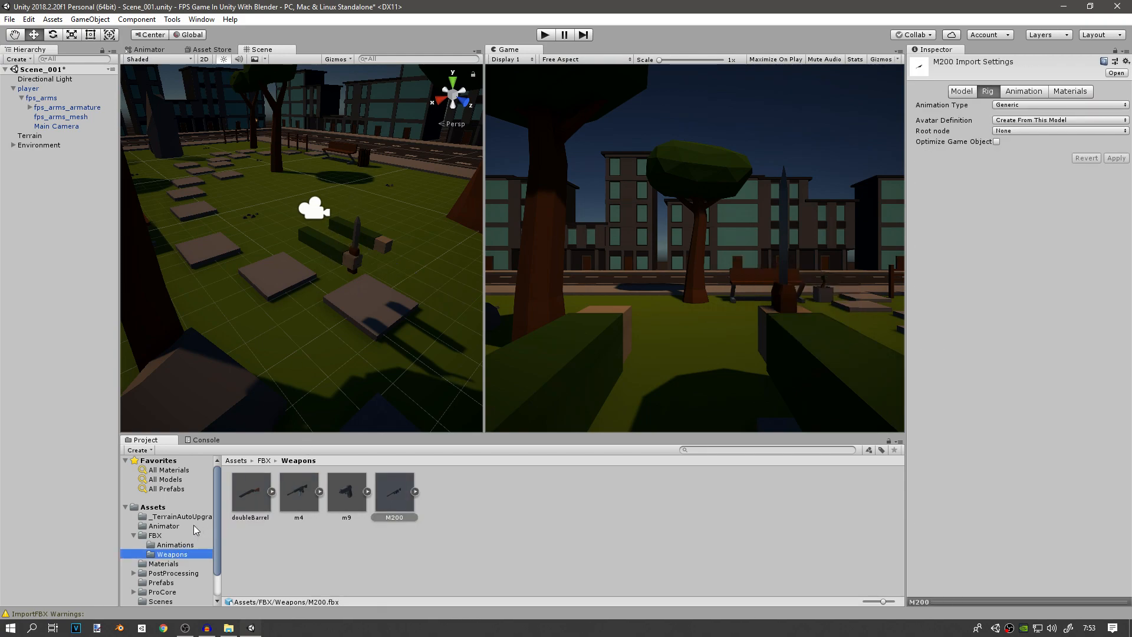
pyautogui.moveTo(376, 532)
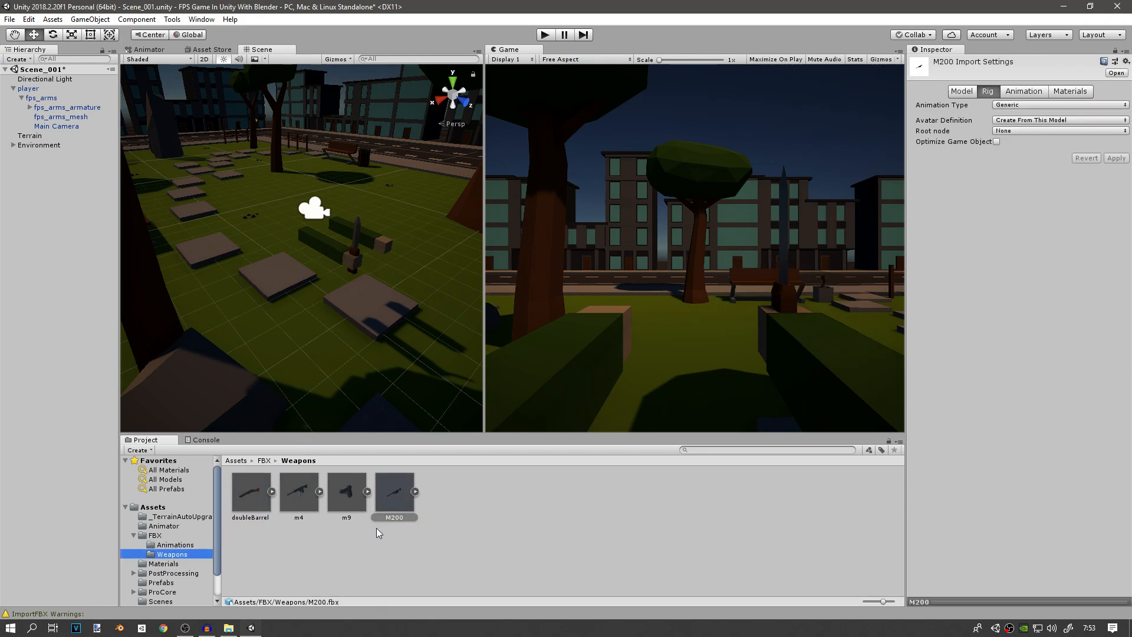
pyautogui.moveTo(359, 545)
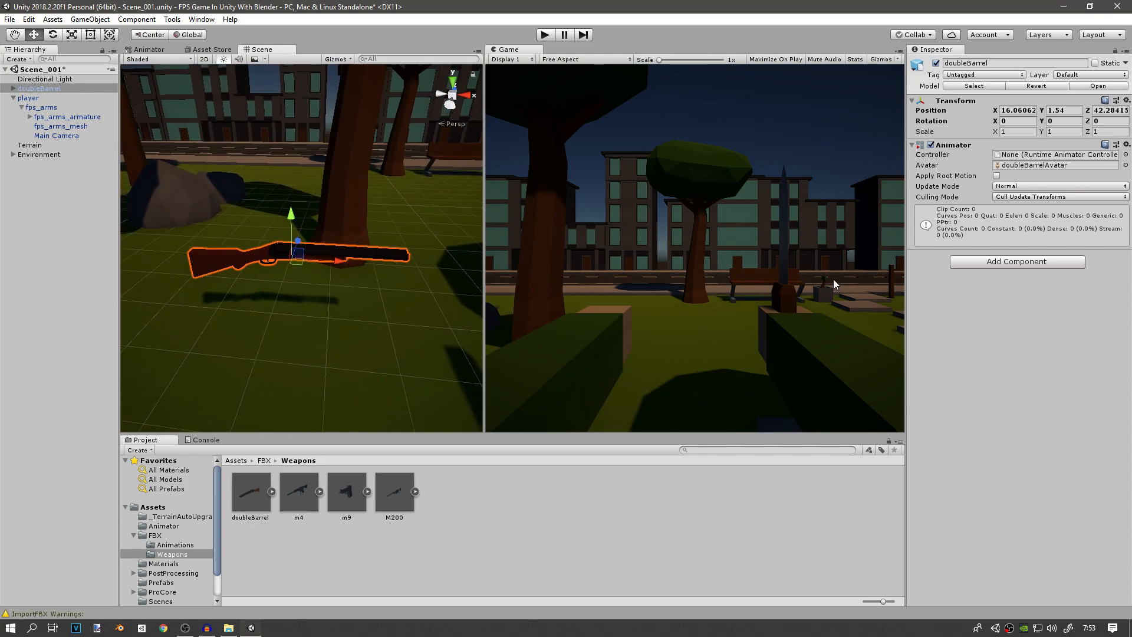
pyautogui.moveTo(440, 245)
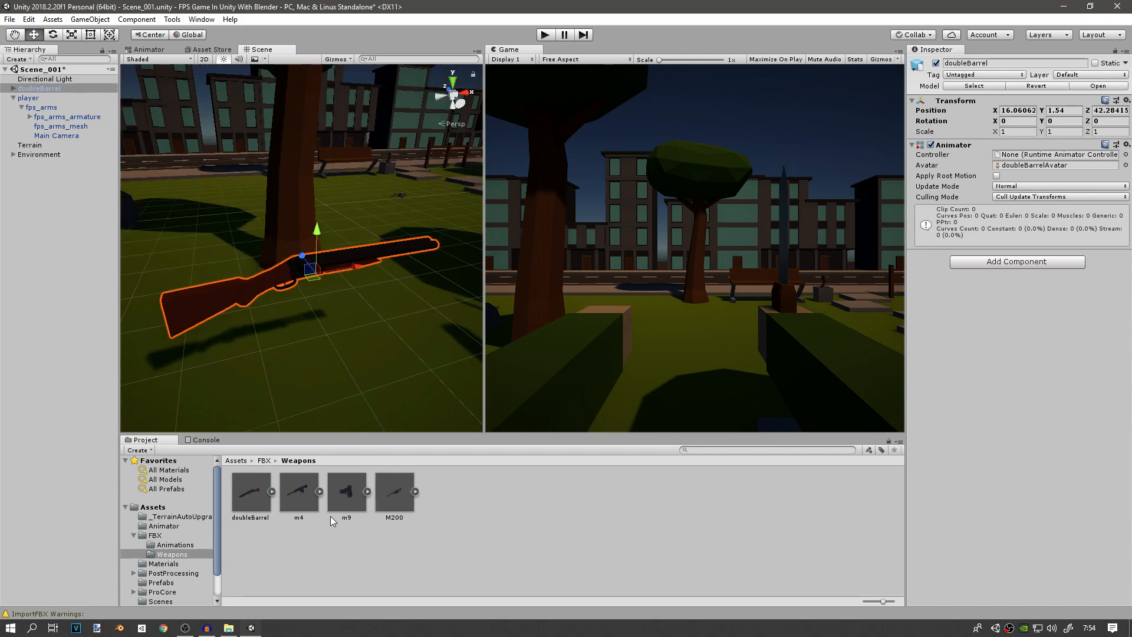
# - Save doubleBarrel as a prefab in Prefabs/Weapons and delete its scene copy
pyautogui.click(163, 563)
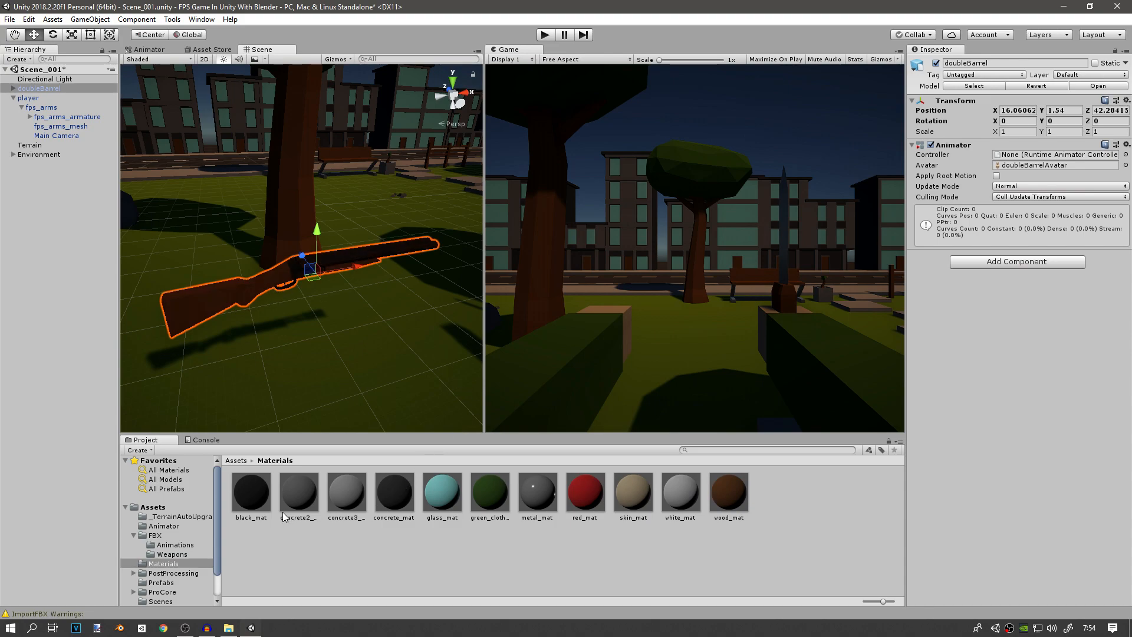
pyautogui.moveTo(287, 487)
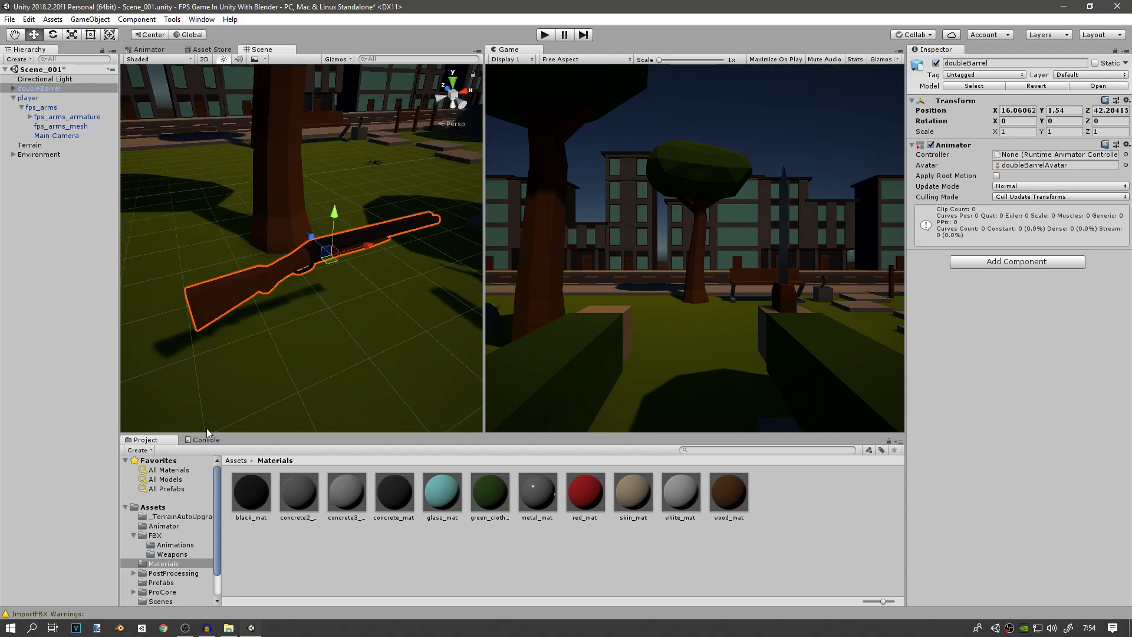
pyautogui.click(159, 581)
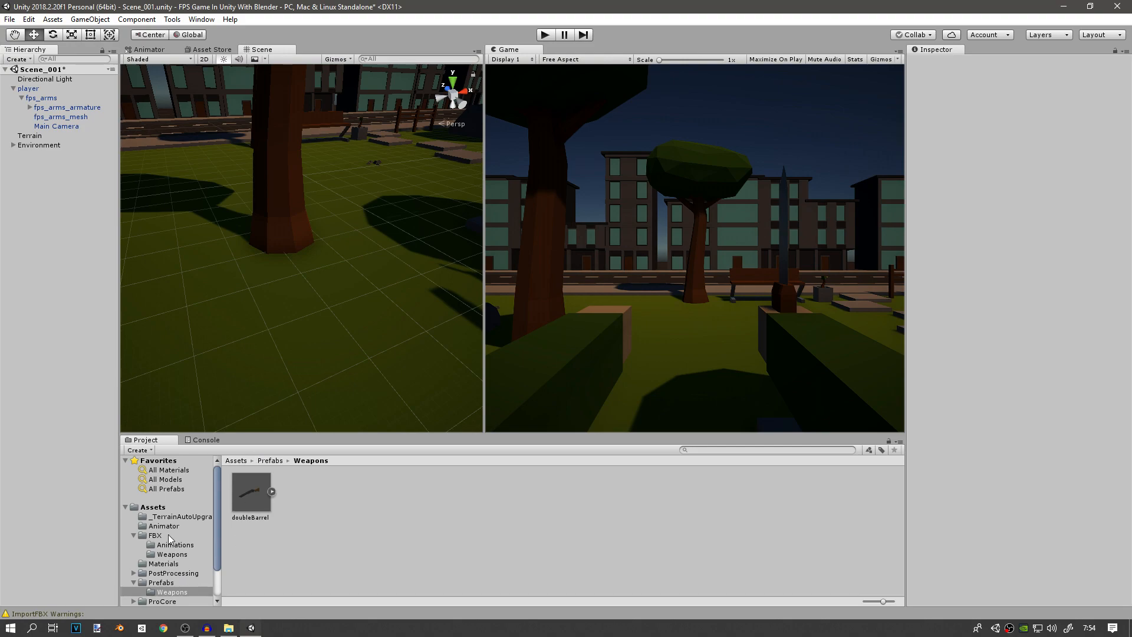
# - Give m4 and m9 materials and save them as prefabs in Prefabs/Weapons
pyautogui.click(172, 553)
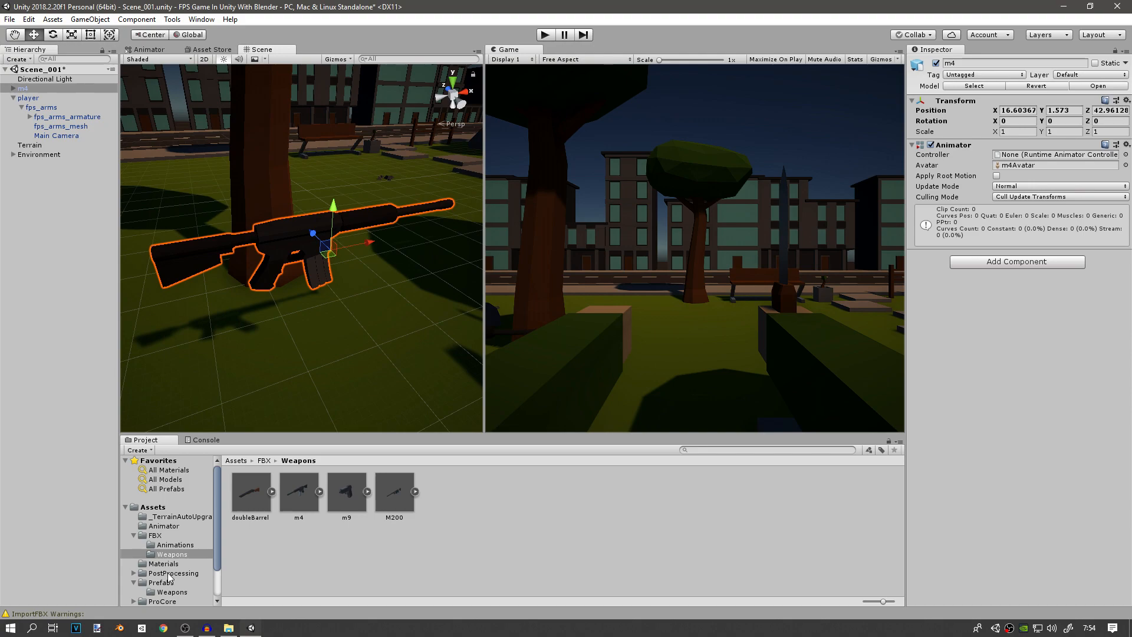
pyautogui.click(163, 563)
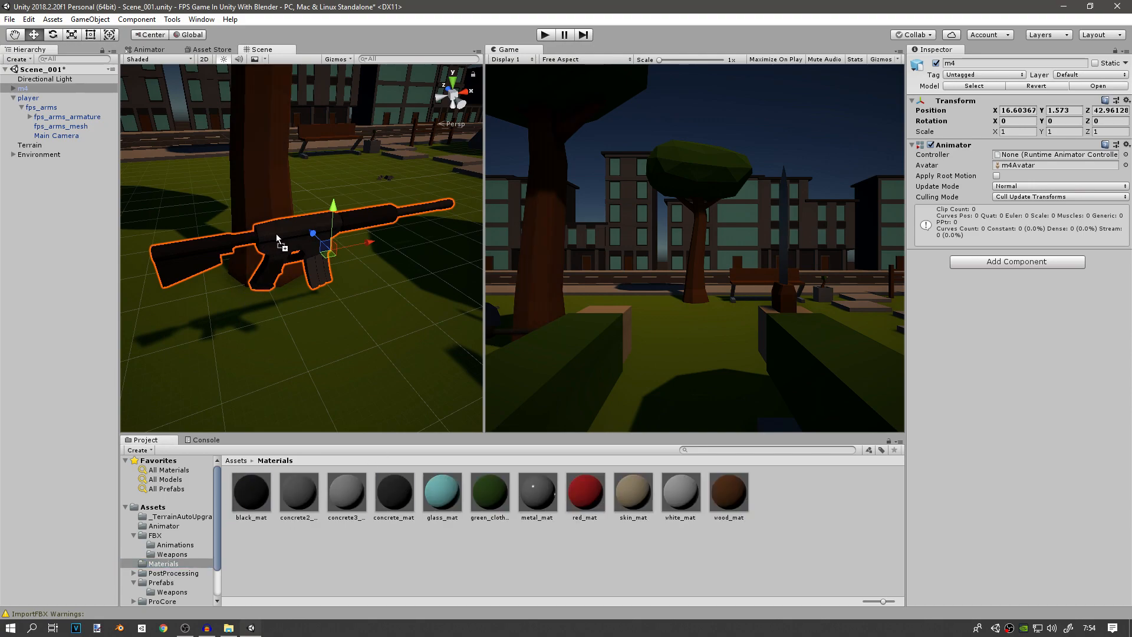
pyautogui.moveTo(210, 257)
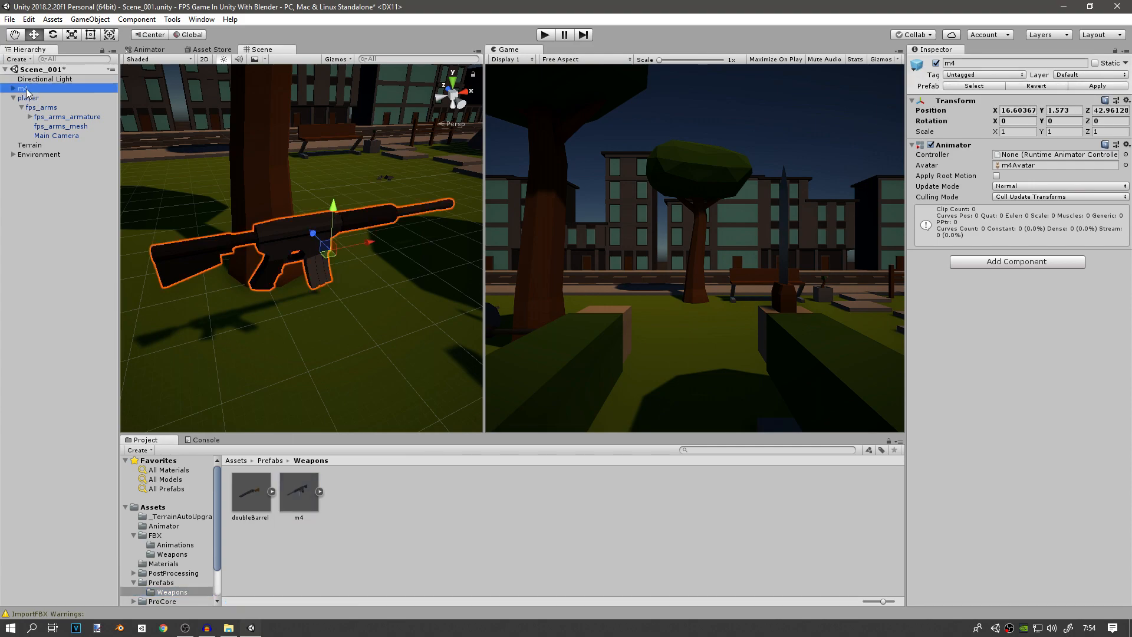
pyautogui.click(153, 535)
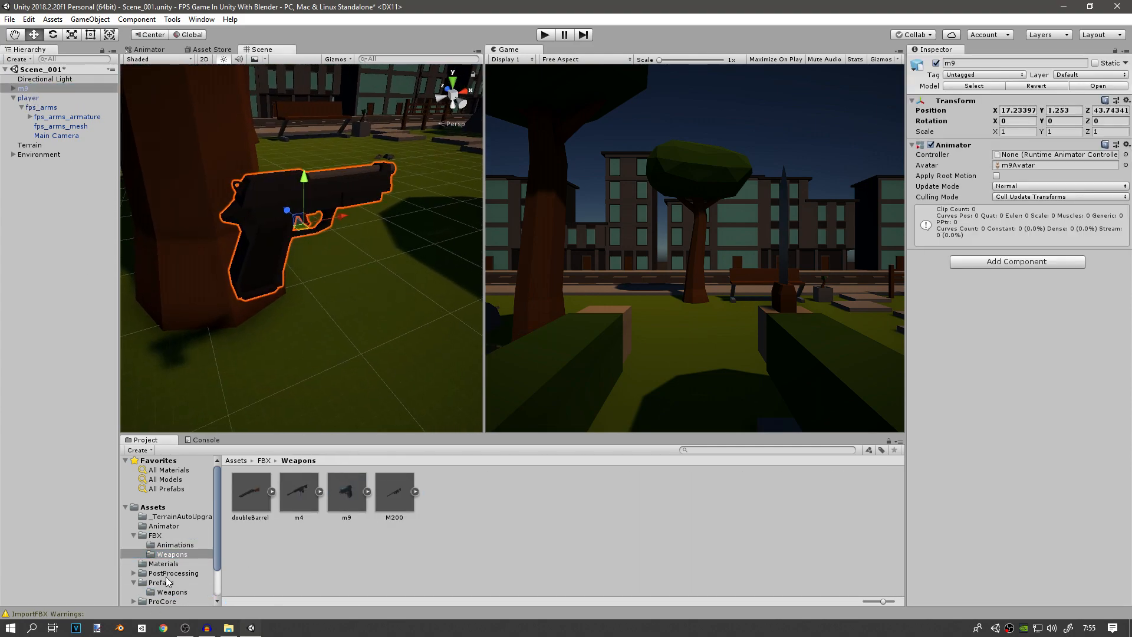
pyautogui.click(164, 562)
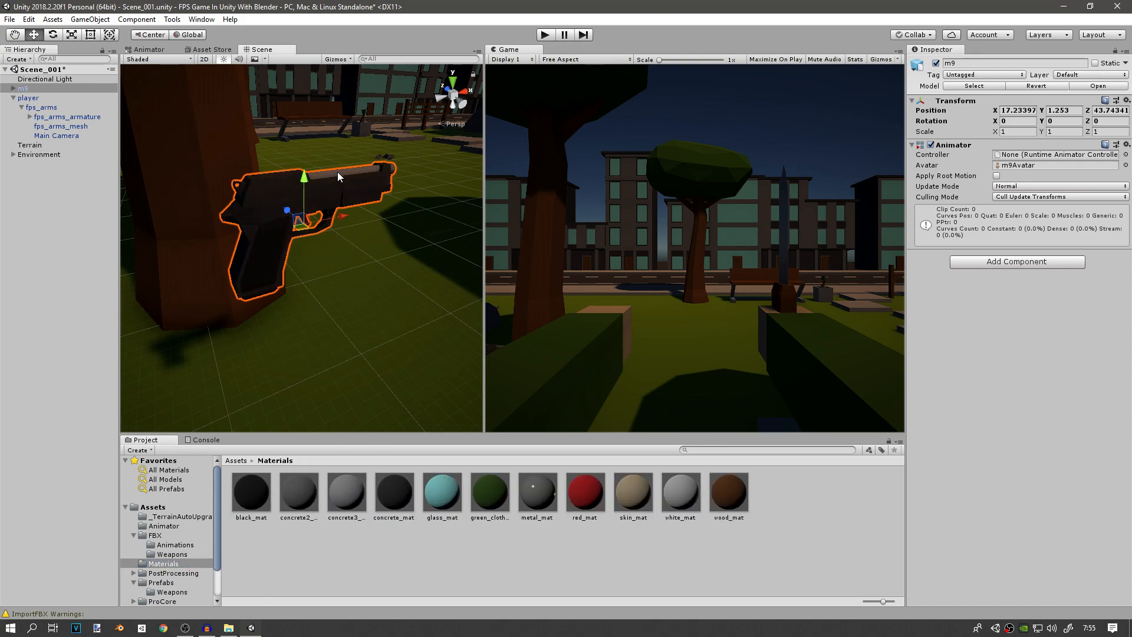
pyautogui.click(172, 591)
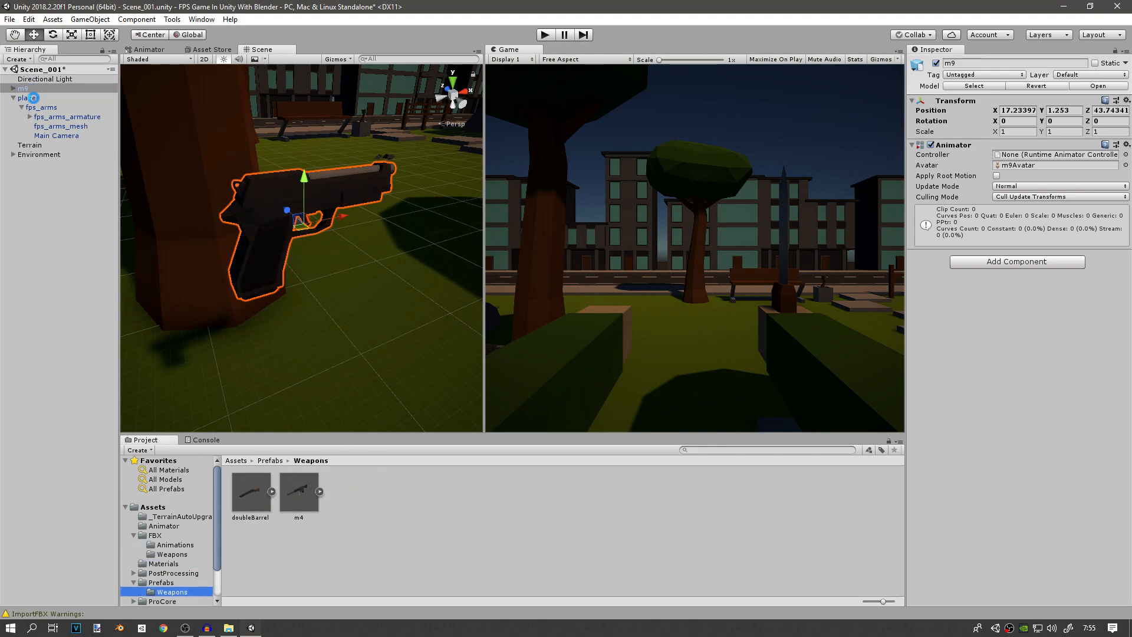
# - Give M200 its materials and save it as a prefab in Prefabs/Weapons
pyautogui.click(171, 553)
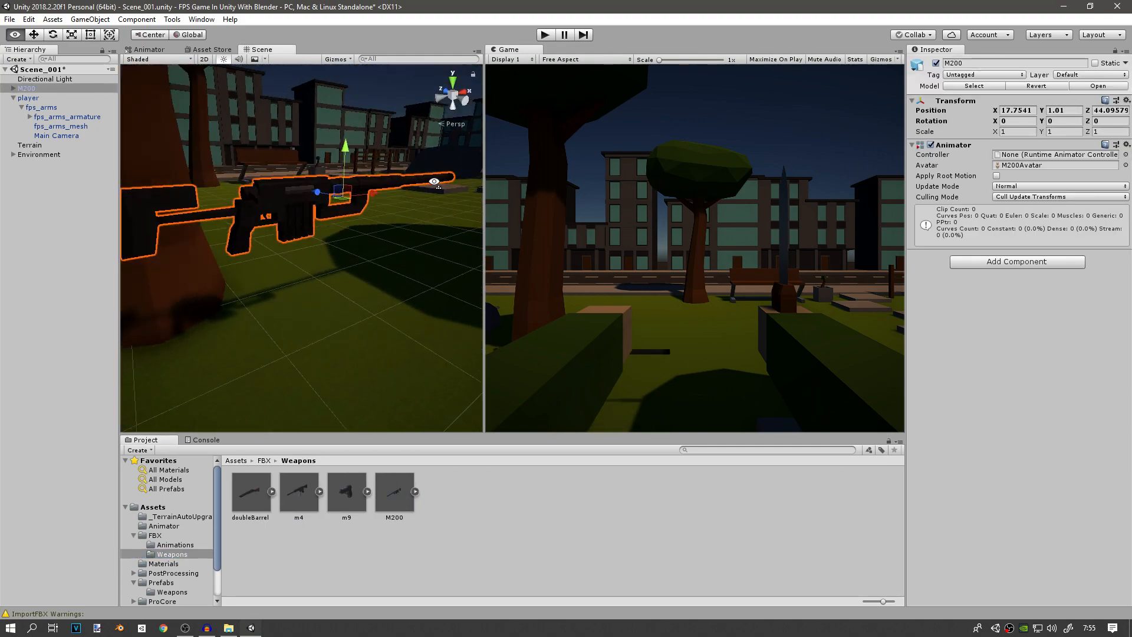
pyautogui.click(163, 563)
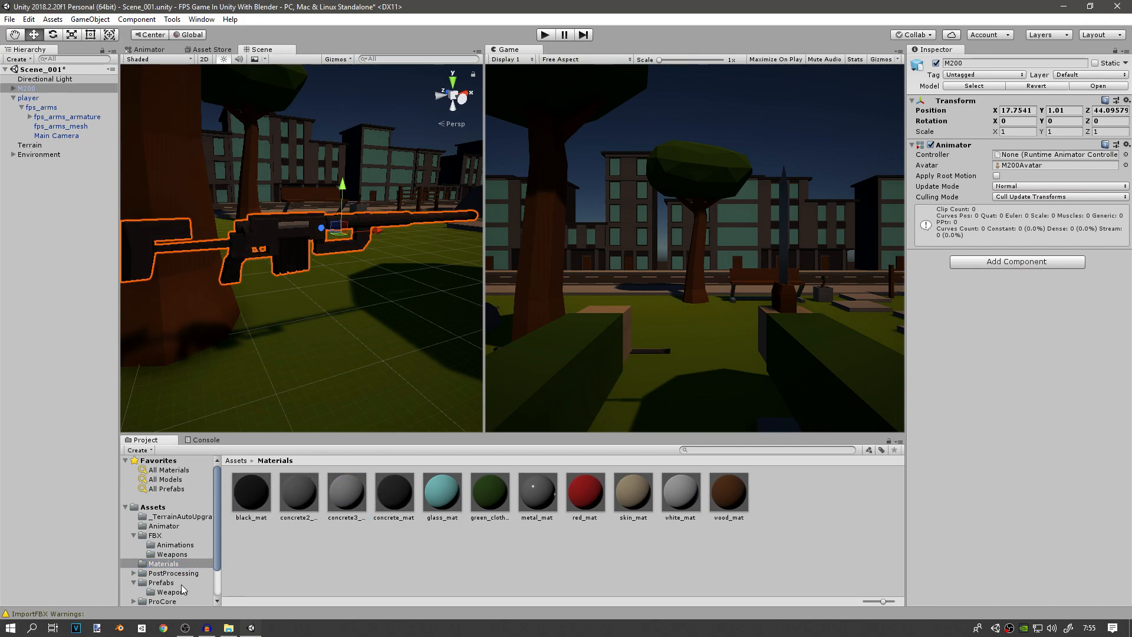
pyautogui.click(171, 591)
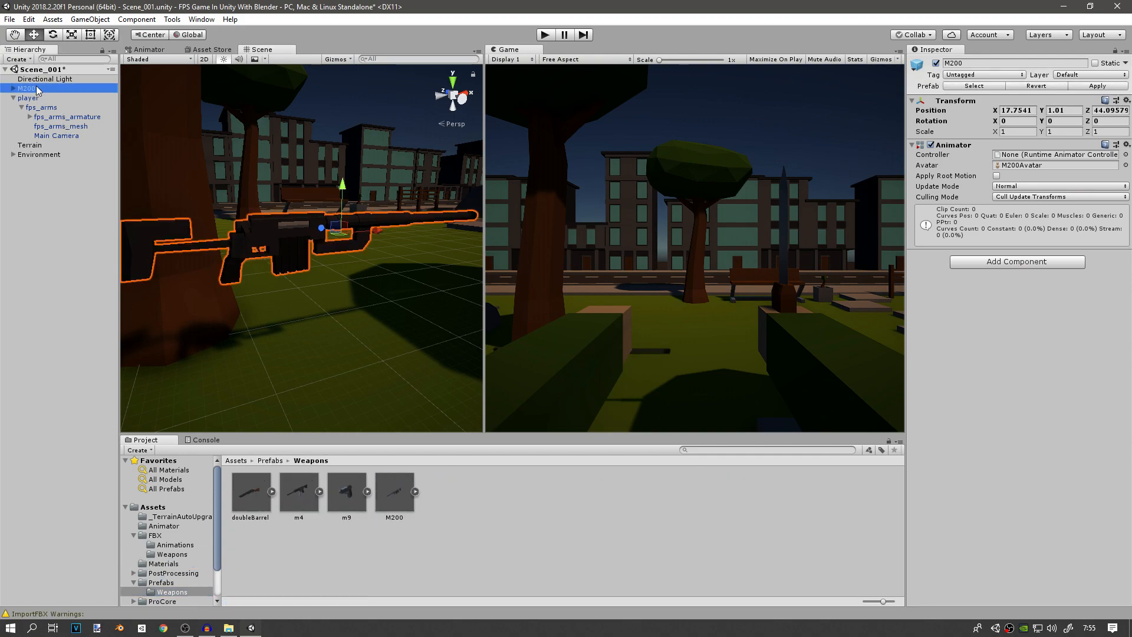
# - Expand the player's arm armature to WeaponHold and place the M200 rifle under it
pyautogui.click(57, 125)
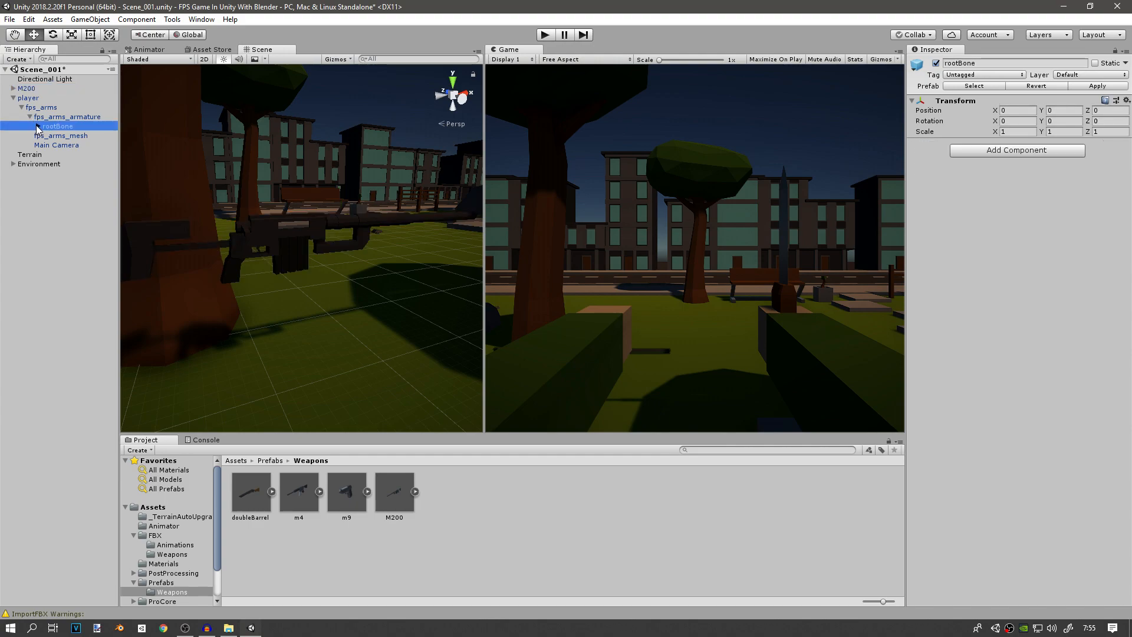
pyautogui.click(30, 126)
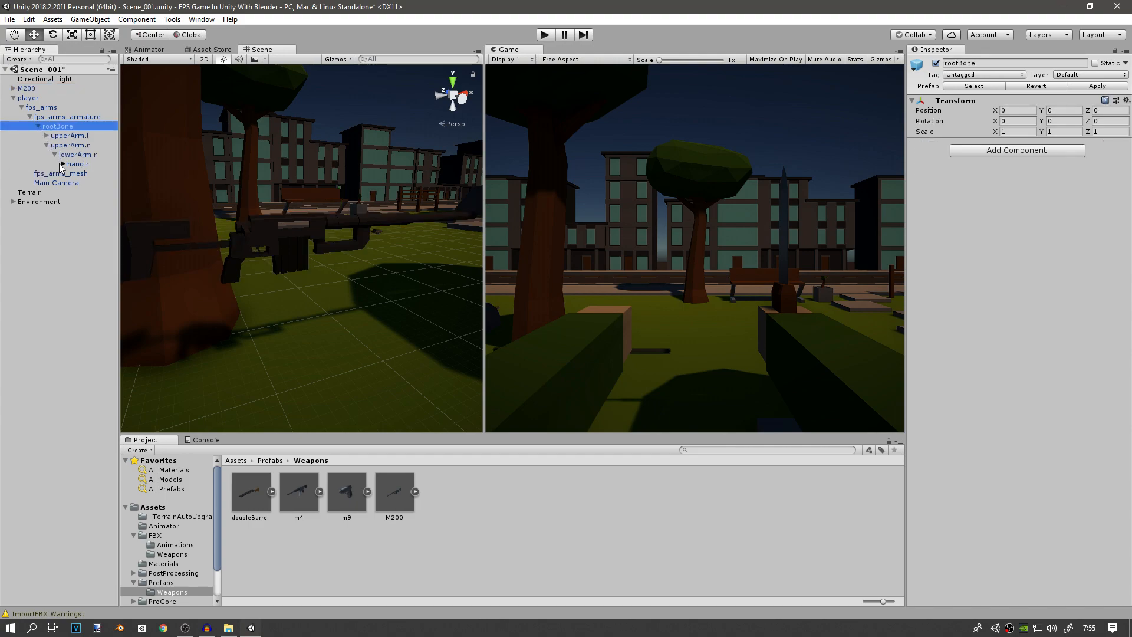
pyautogui.click(62, 163)
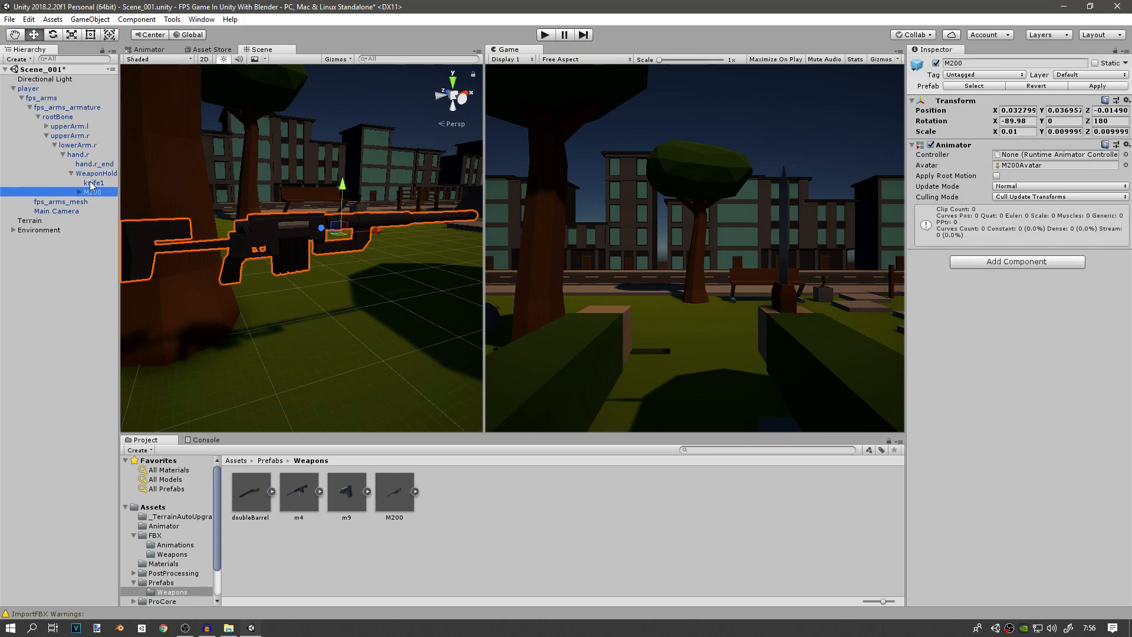
pyautogui.click(92, 183)
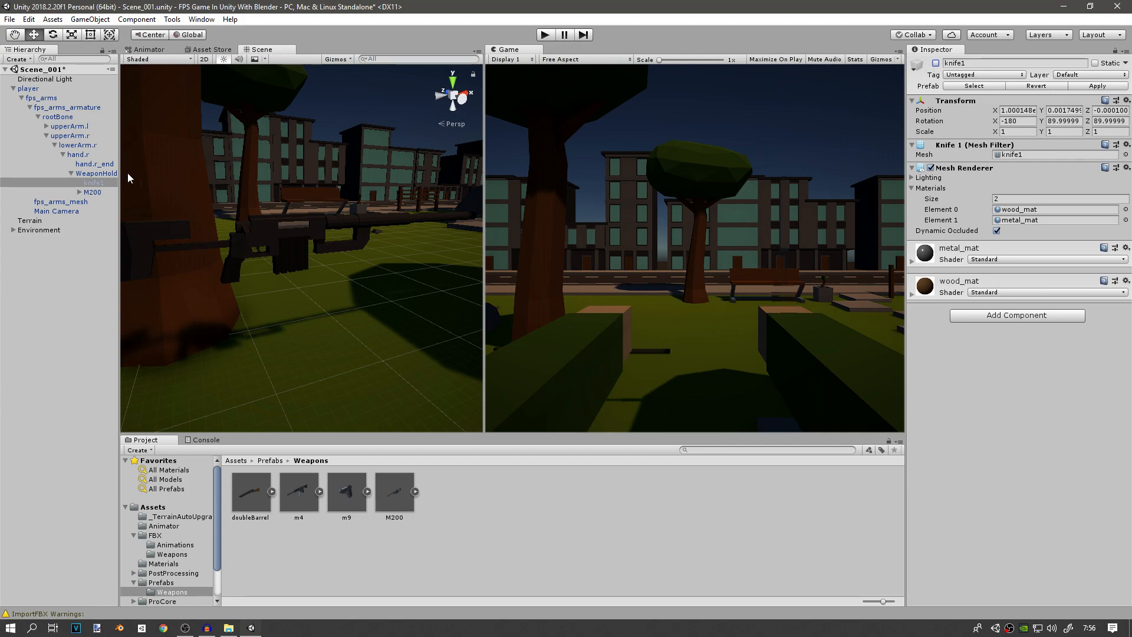
pyautogui.click(93, 192)
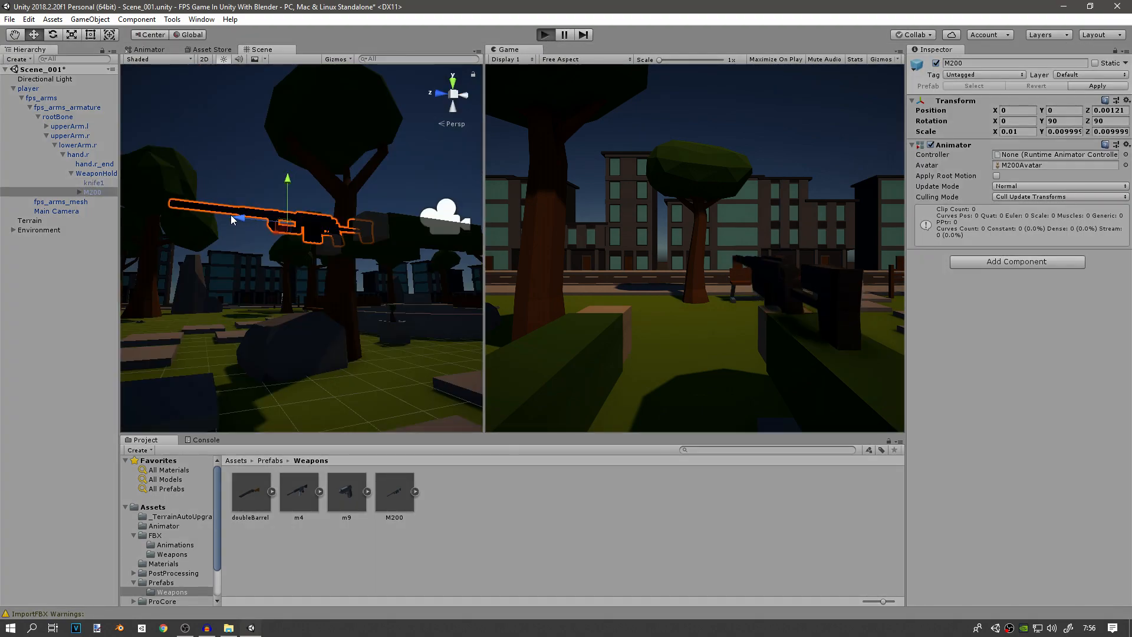
pyautogui.moveTo(510, 236)
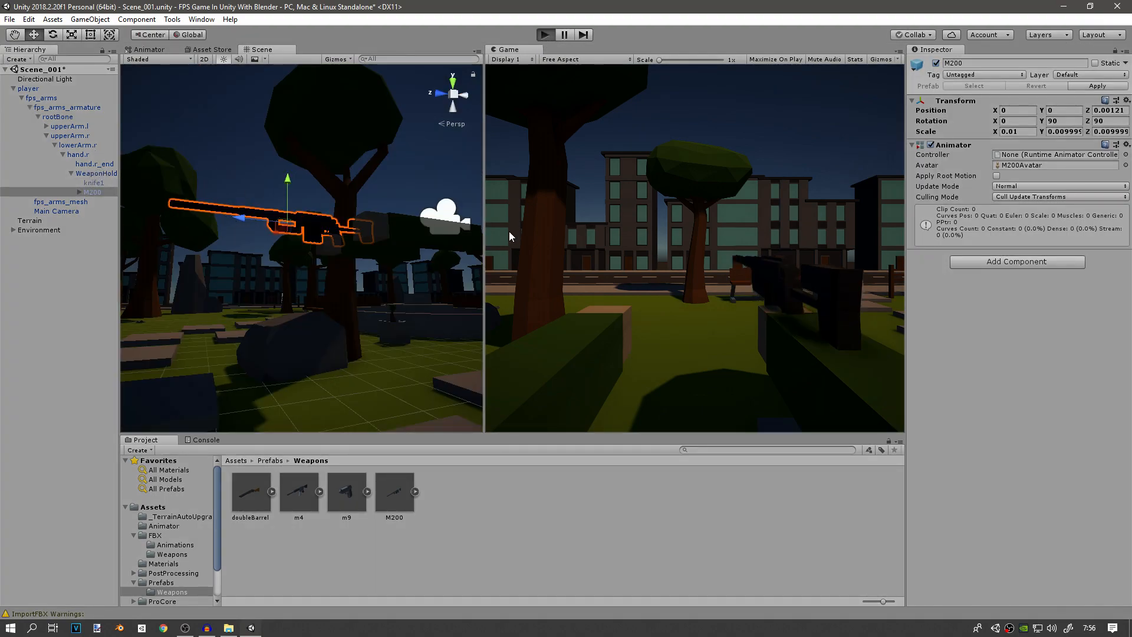
# - Remove M200 from WeaponHold and select the remaining knife1 object
pyautogui.click(544, 34)
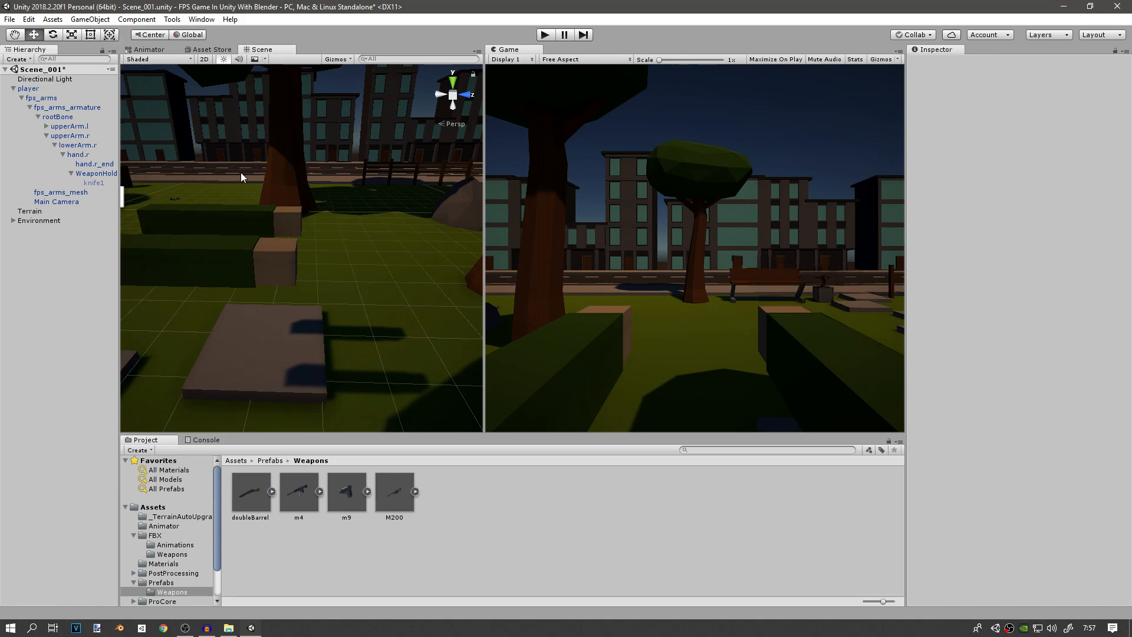
pyautogui.click(93, 183)
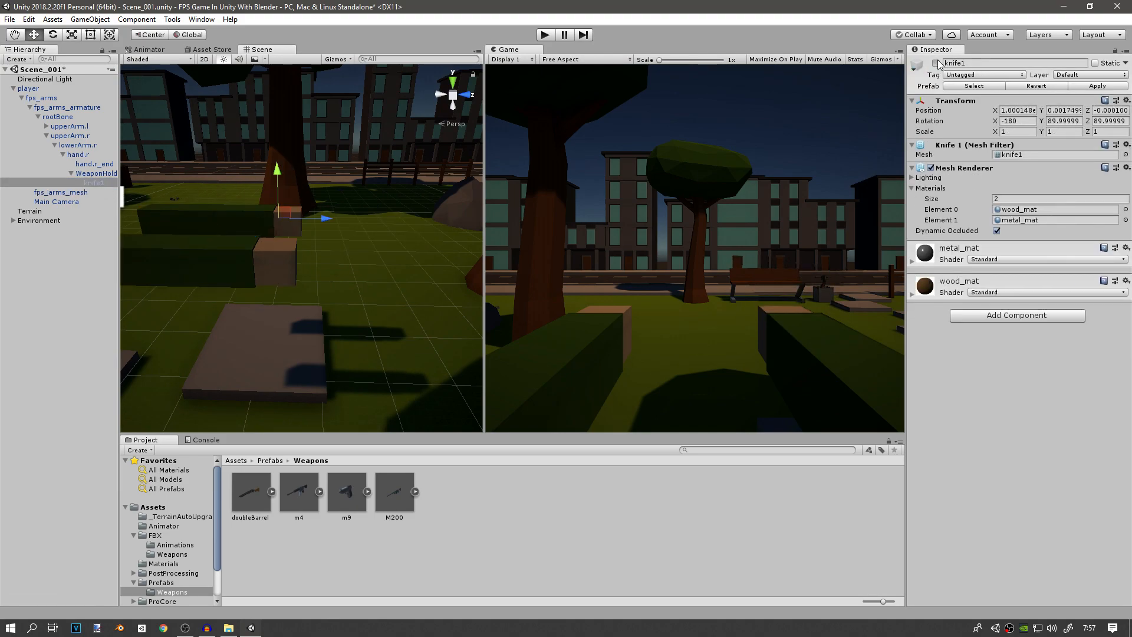